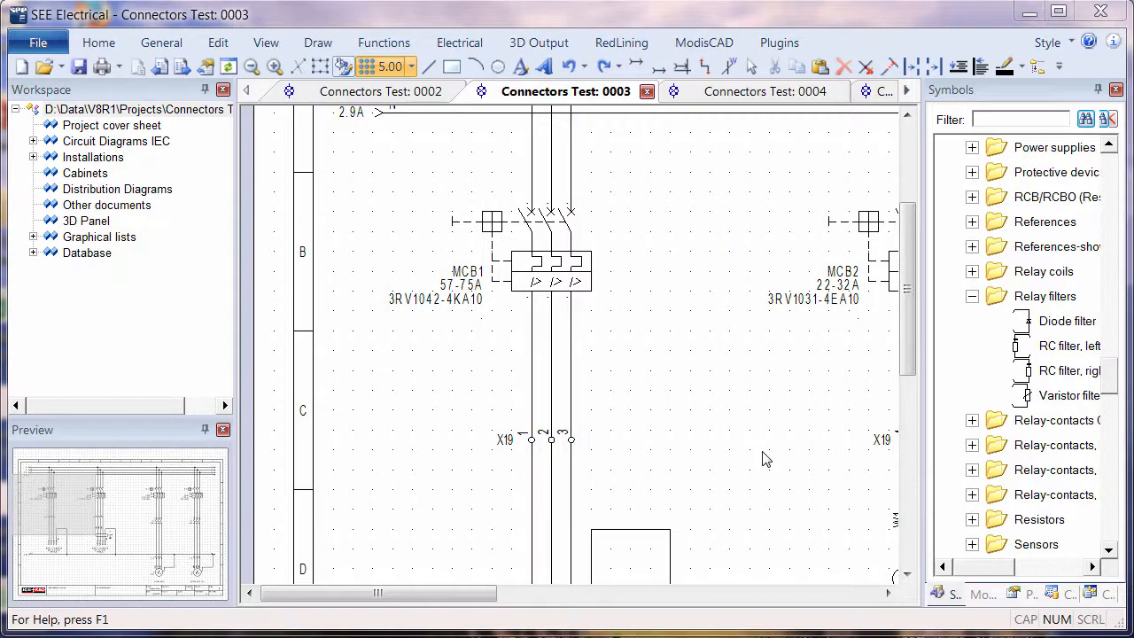
mouse_move(747, 458)
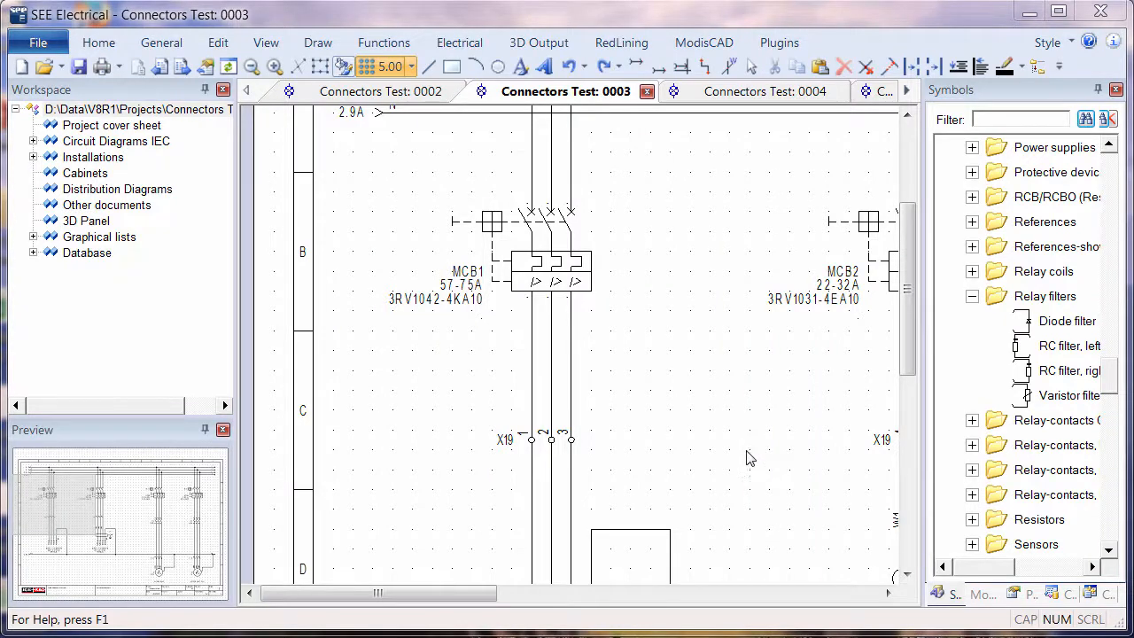
mouse_move(736, 438)
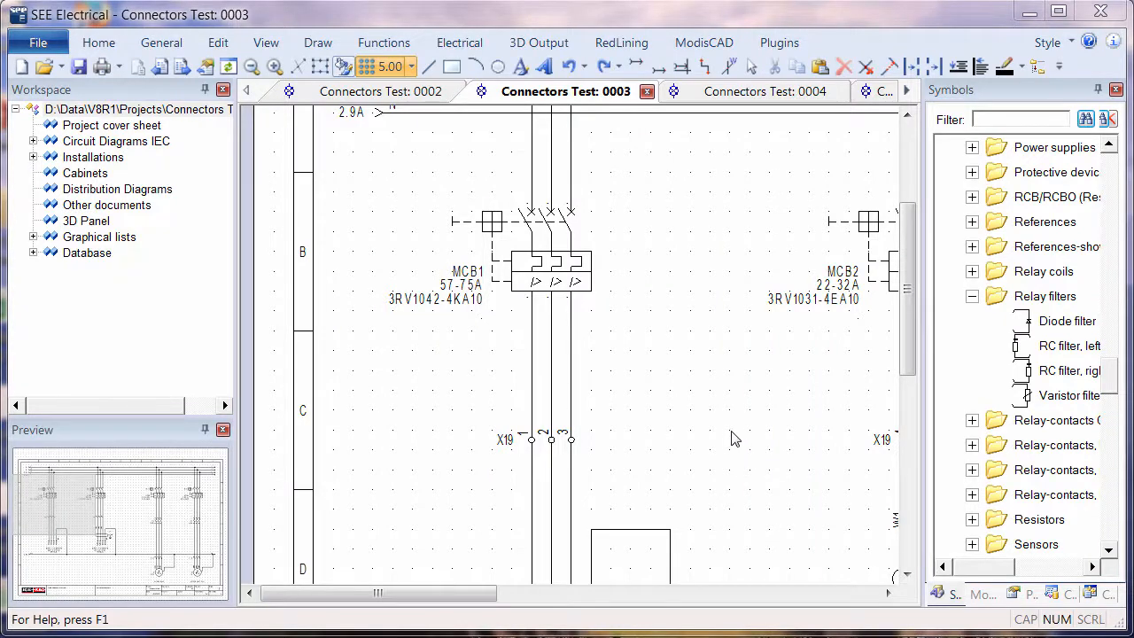
mouse_move(719, 439)
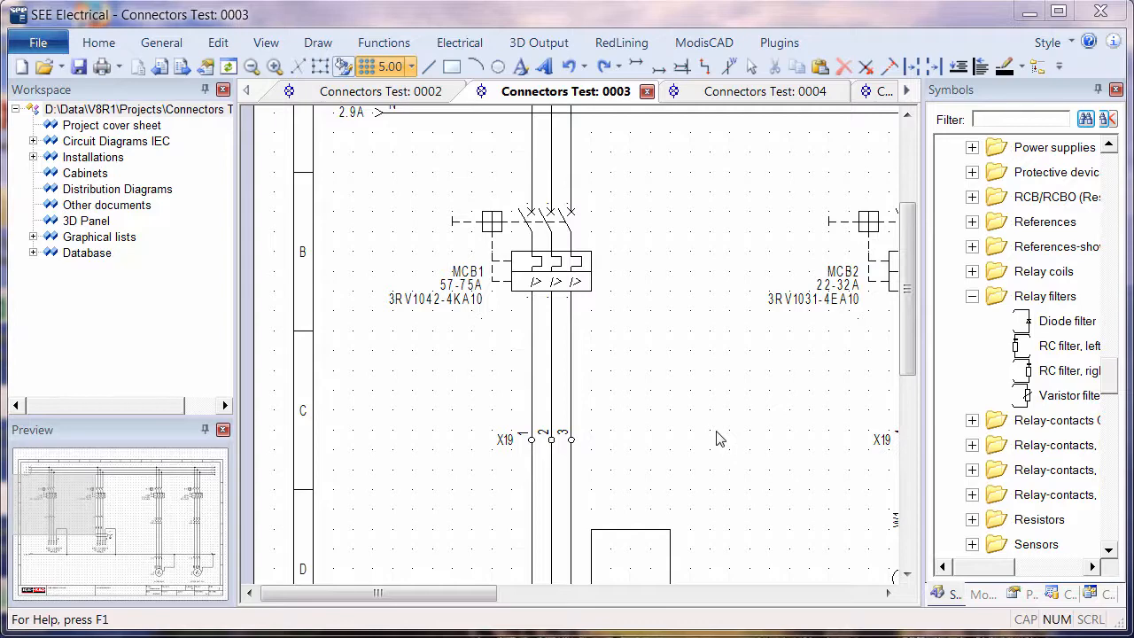
mouse_move(751, 437)
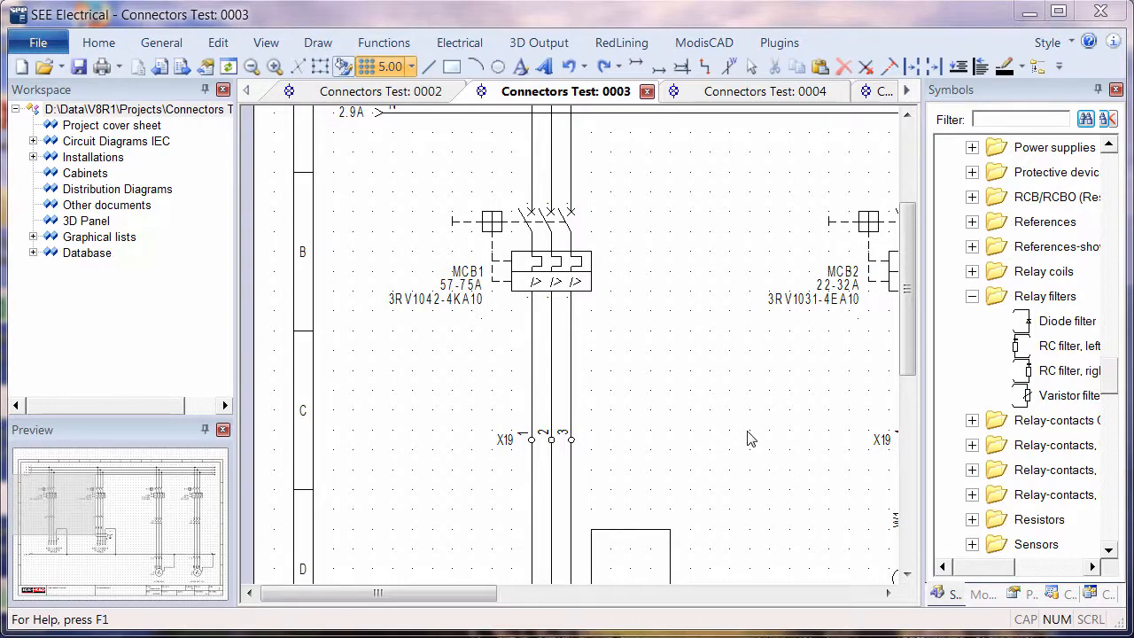
- Select the X19 connector, add another part with Ctrl, then toggle the MCB1 breaker with Shift
click(547, 282)
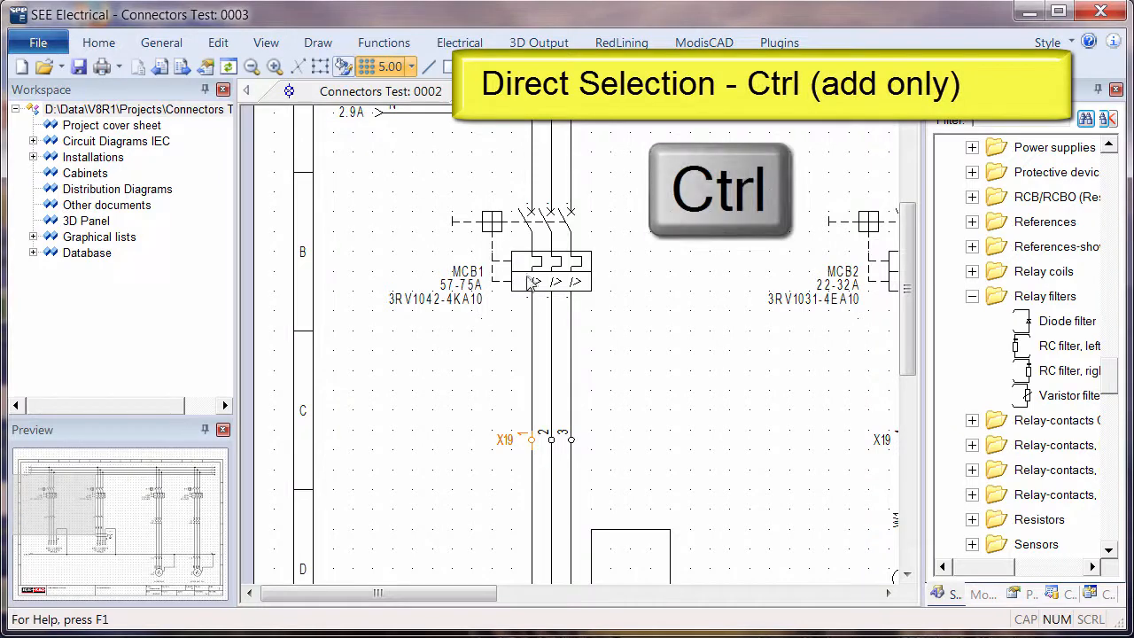
click(535, 280)
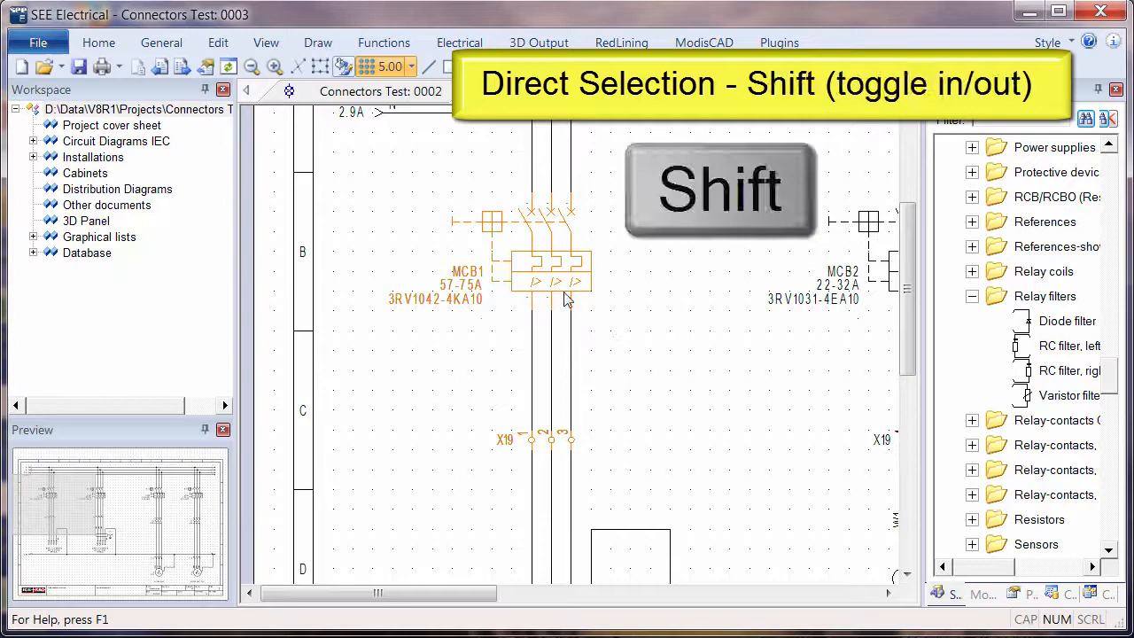
click(544, 439)
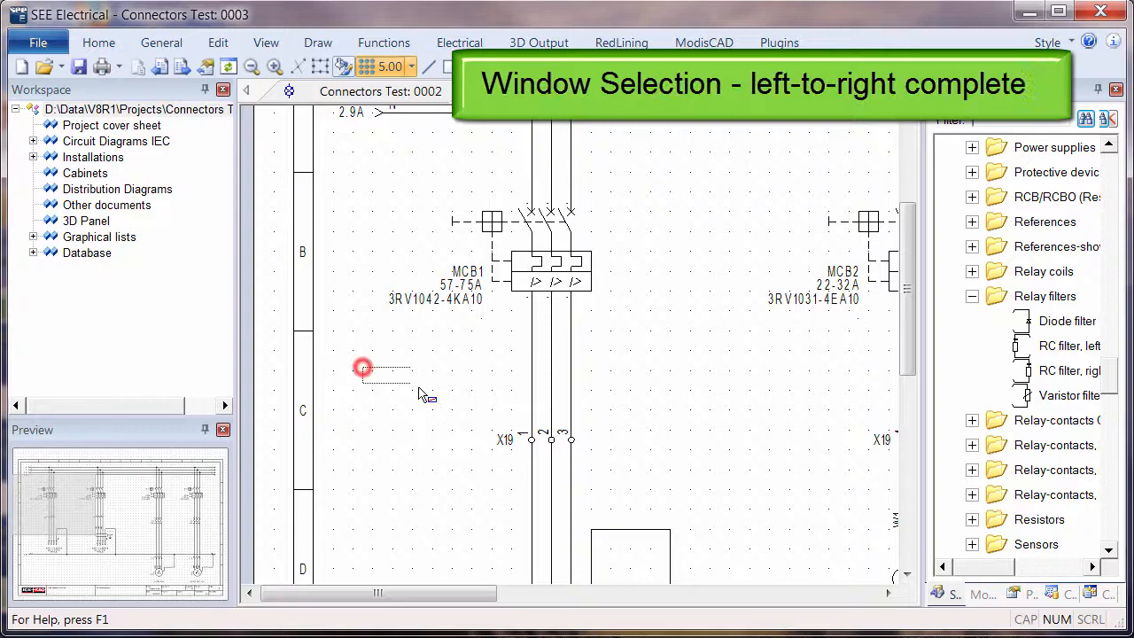
- Window-select the conductors below MCB1, then Ctrl-window to add the MCB1 breaker
drag(364, 367, 722, 496)
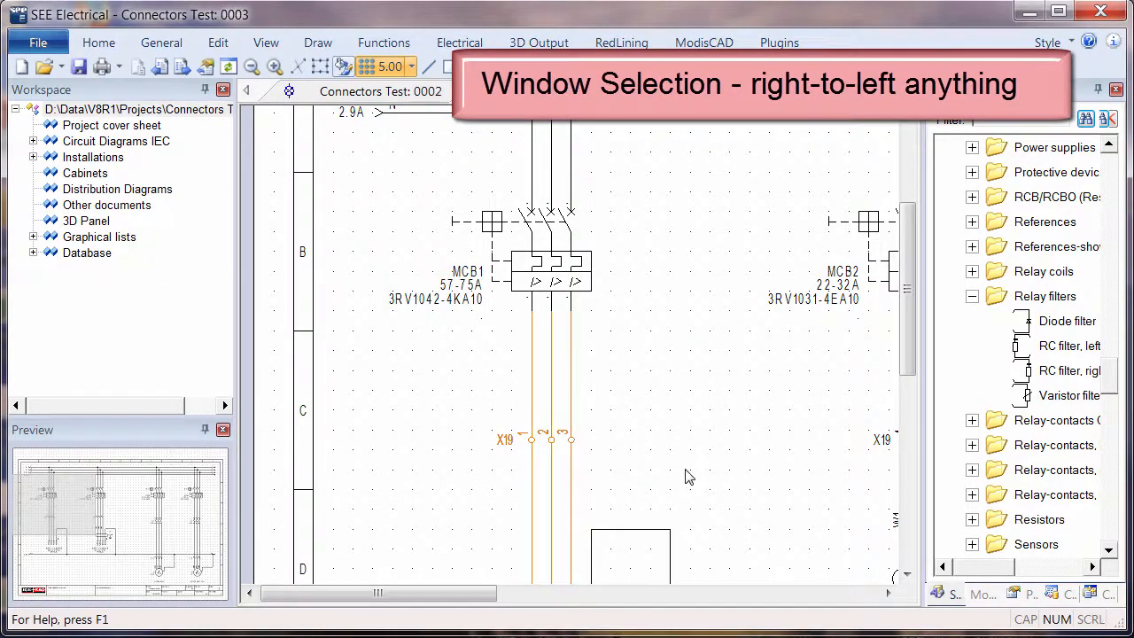
mouse_move(682, 375)
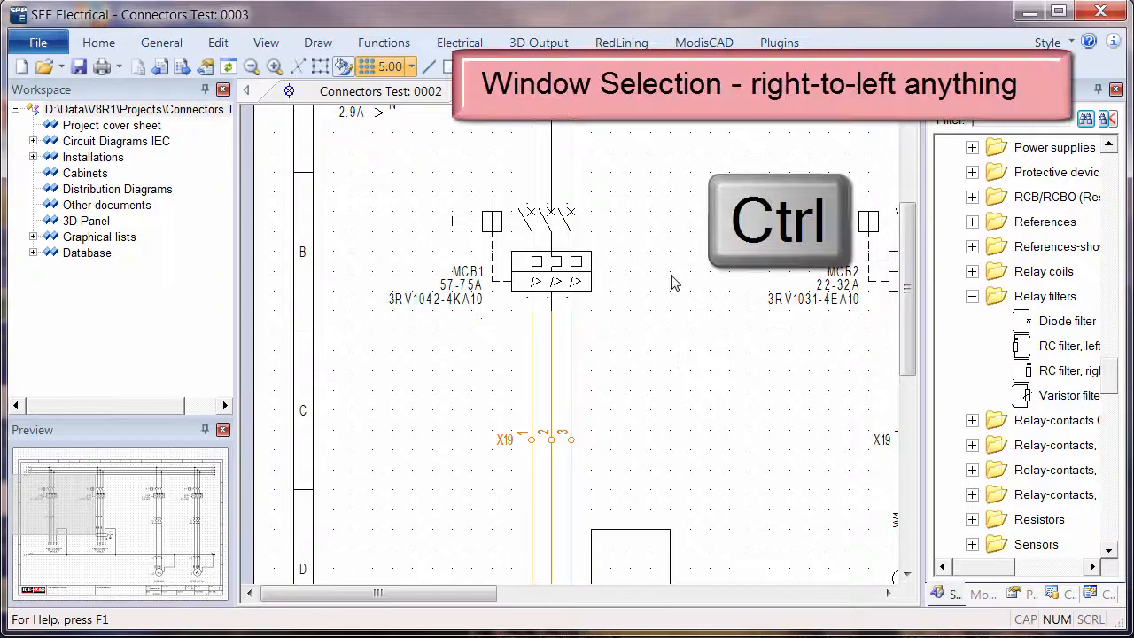
drag(674, 282, 400, 170)
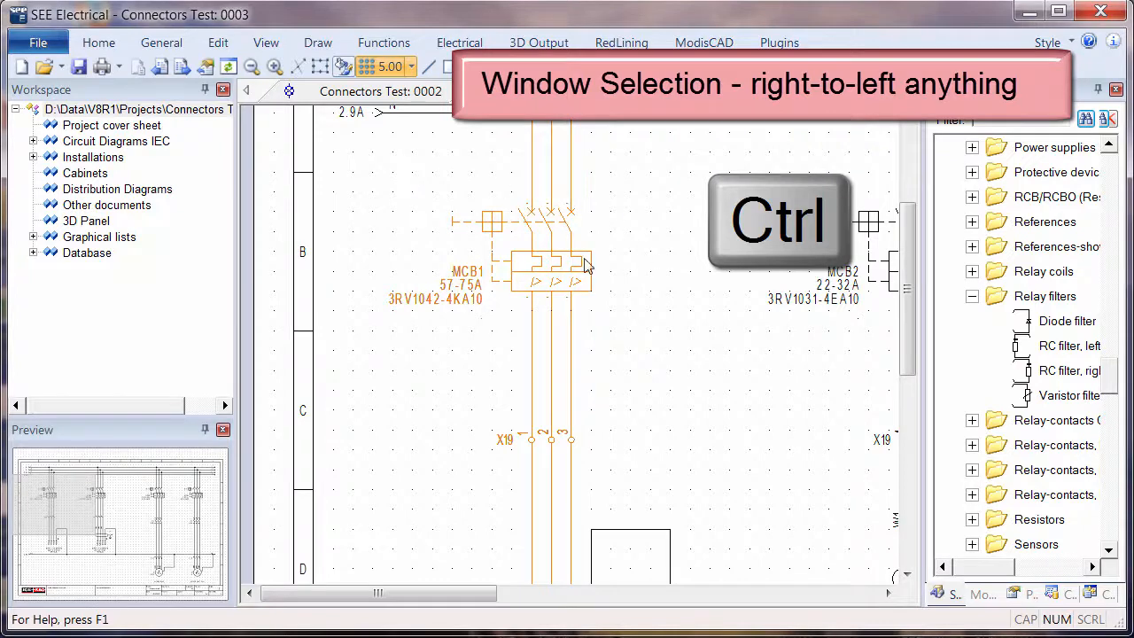
- Shift-window around the X19 connector to toggle it in the selection
drag(401, 386, 620, 479)
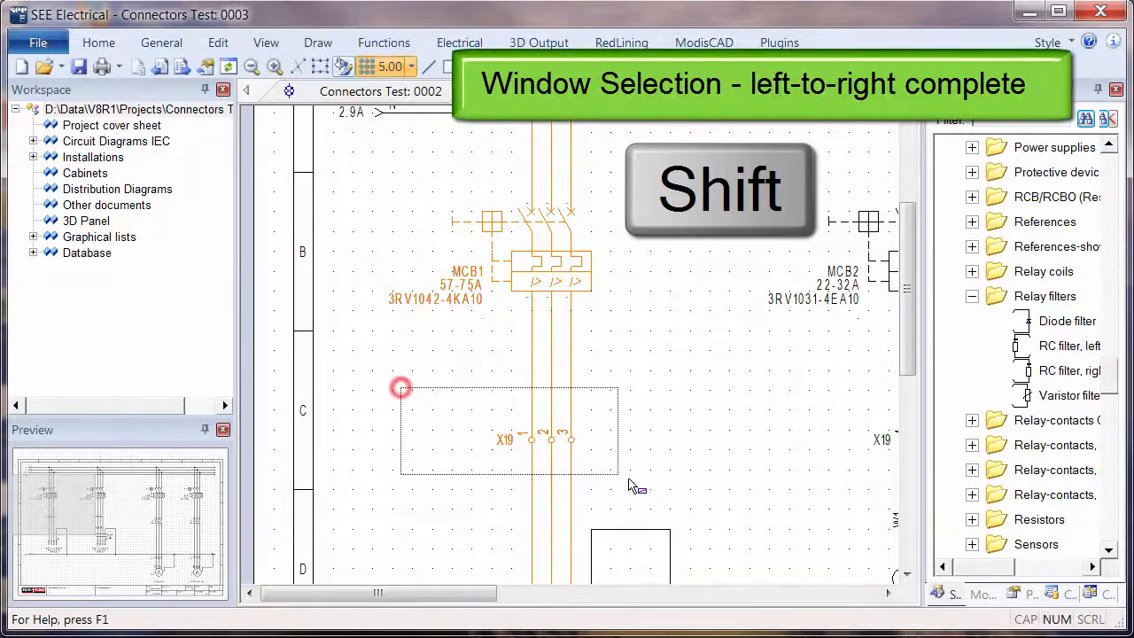
drag(401, 386, 700, 487)
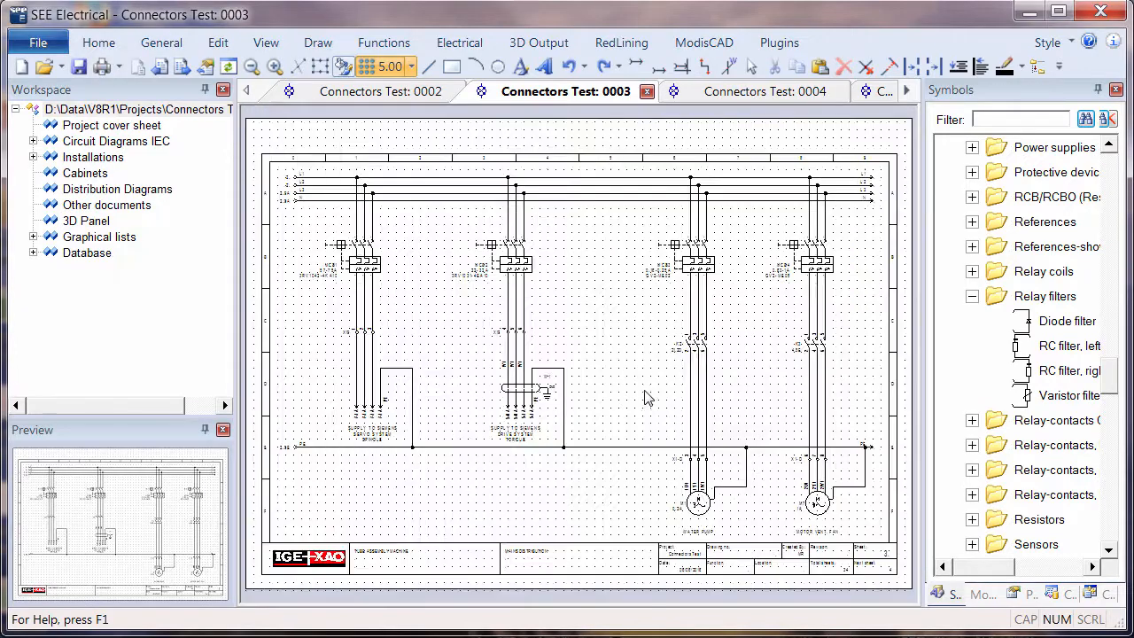
mouse_move(436, 443)
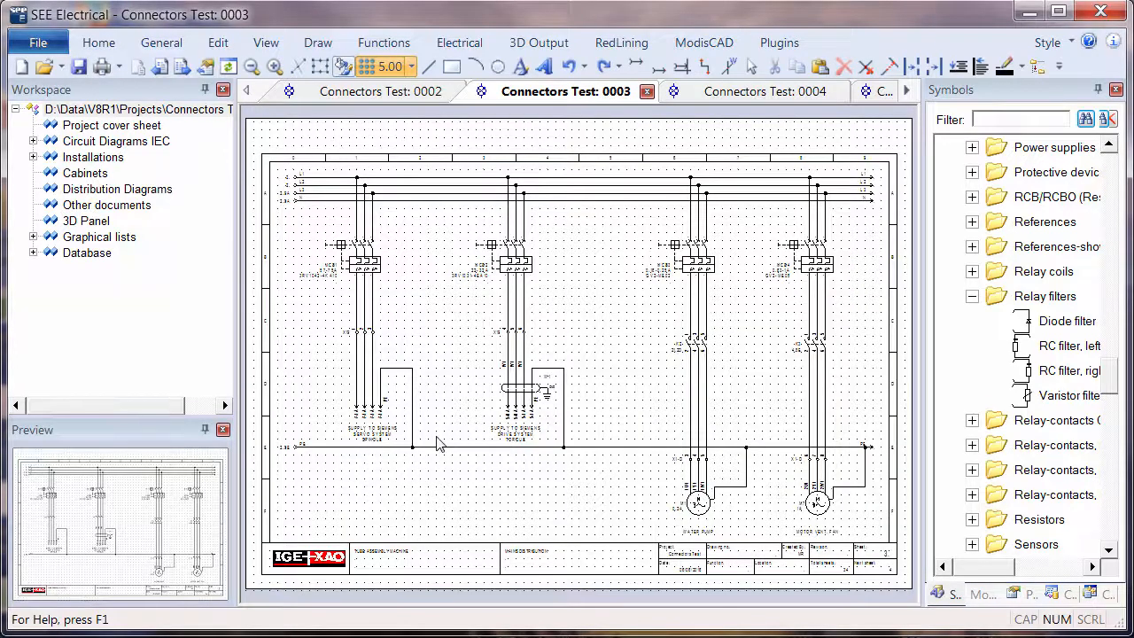
mouse_move(318, 157)
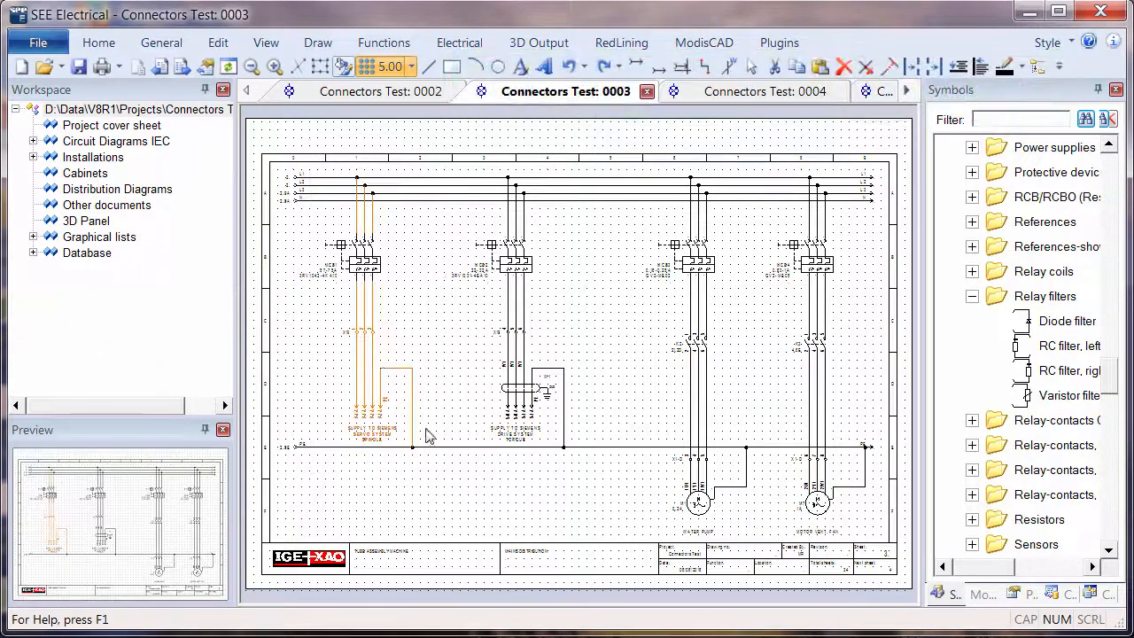
- Clear the current selection on the full Connectors Test 0003 sheet
key(Ctrl)
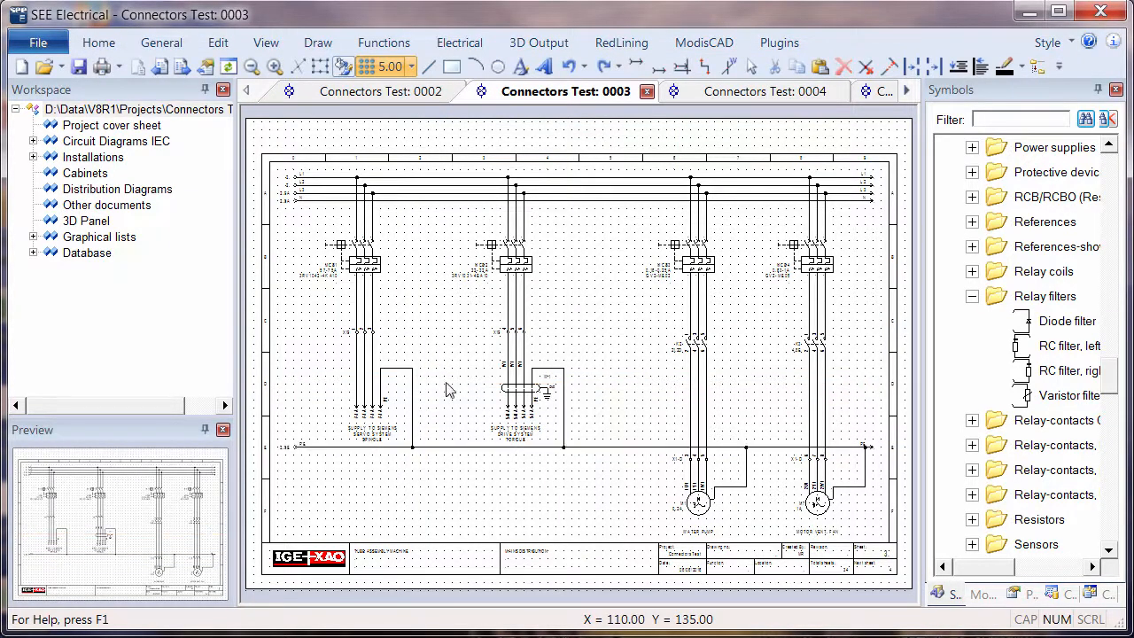
- Force a fully-enclosing window with W to select the whole first circuit column
key(w)
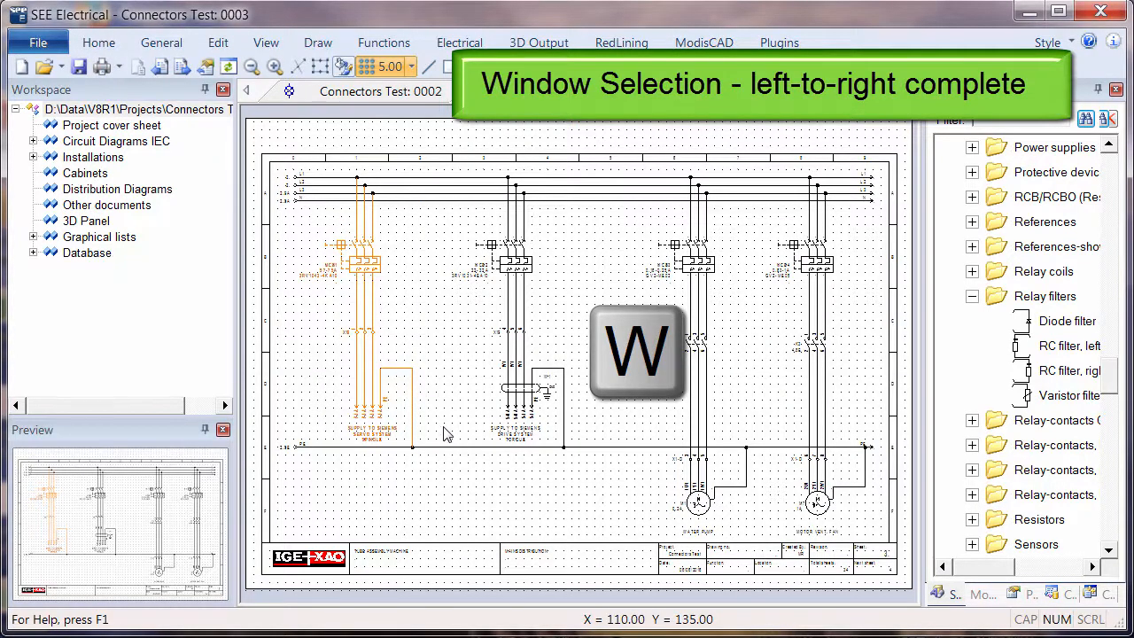
mouse_move(427, 365)
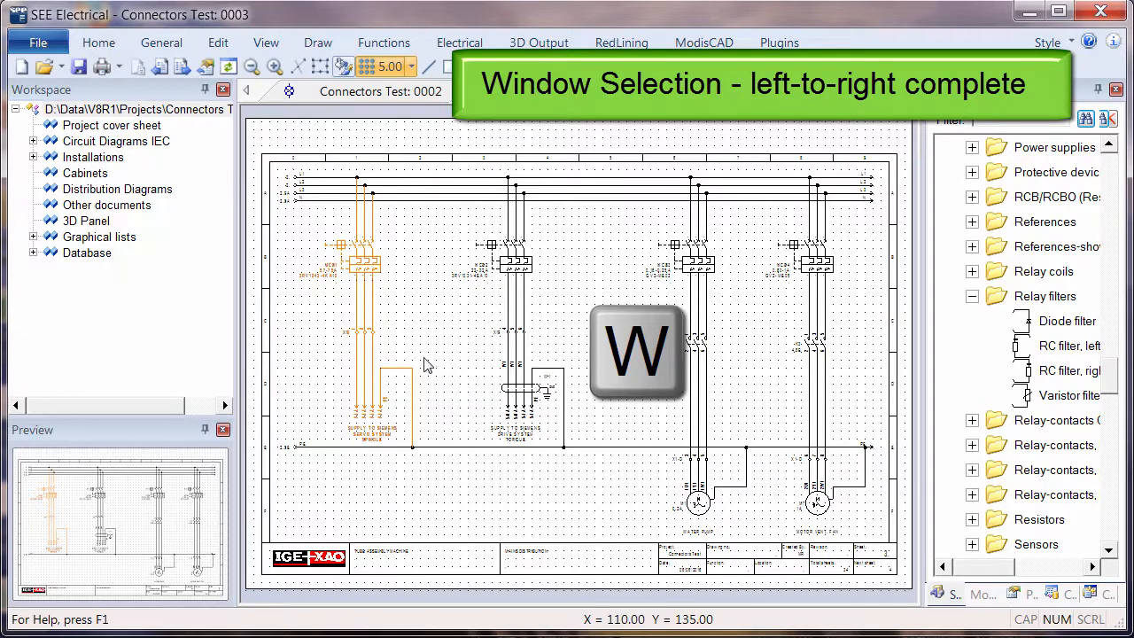